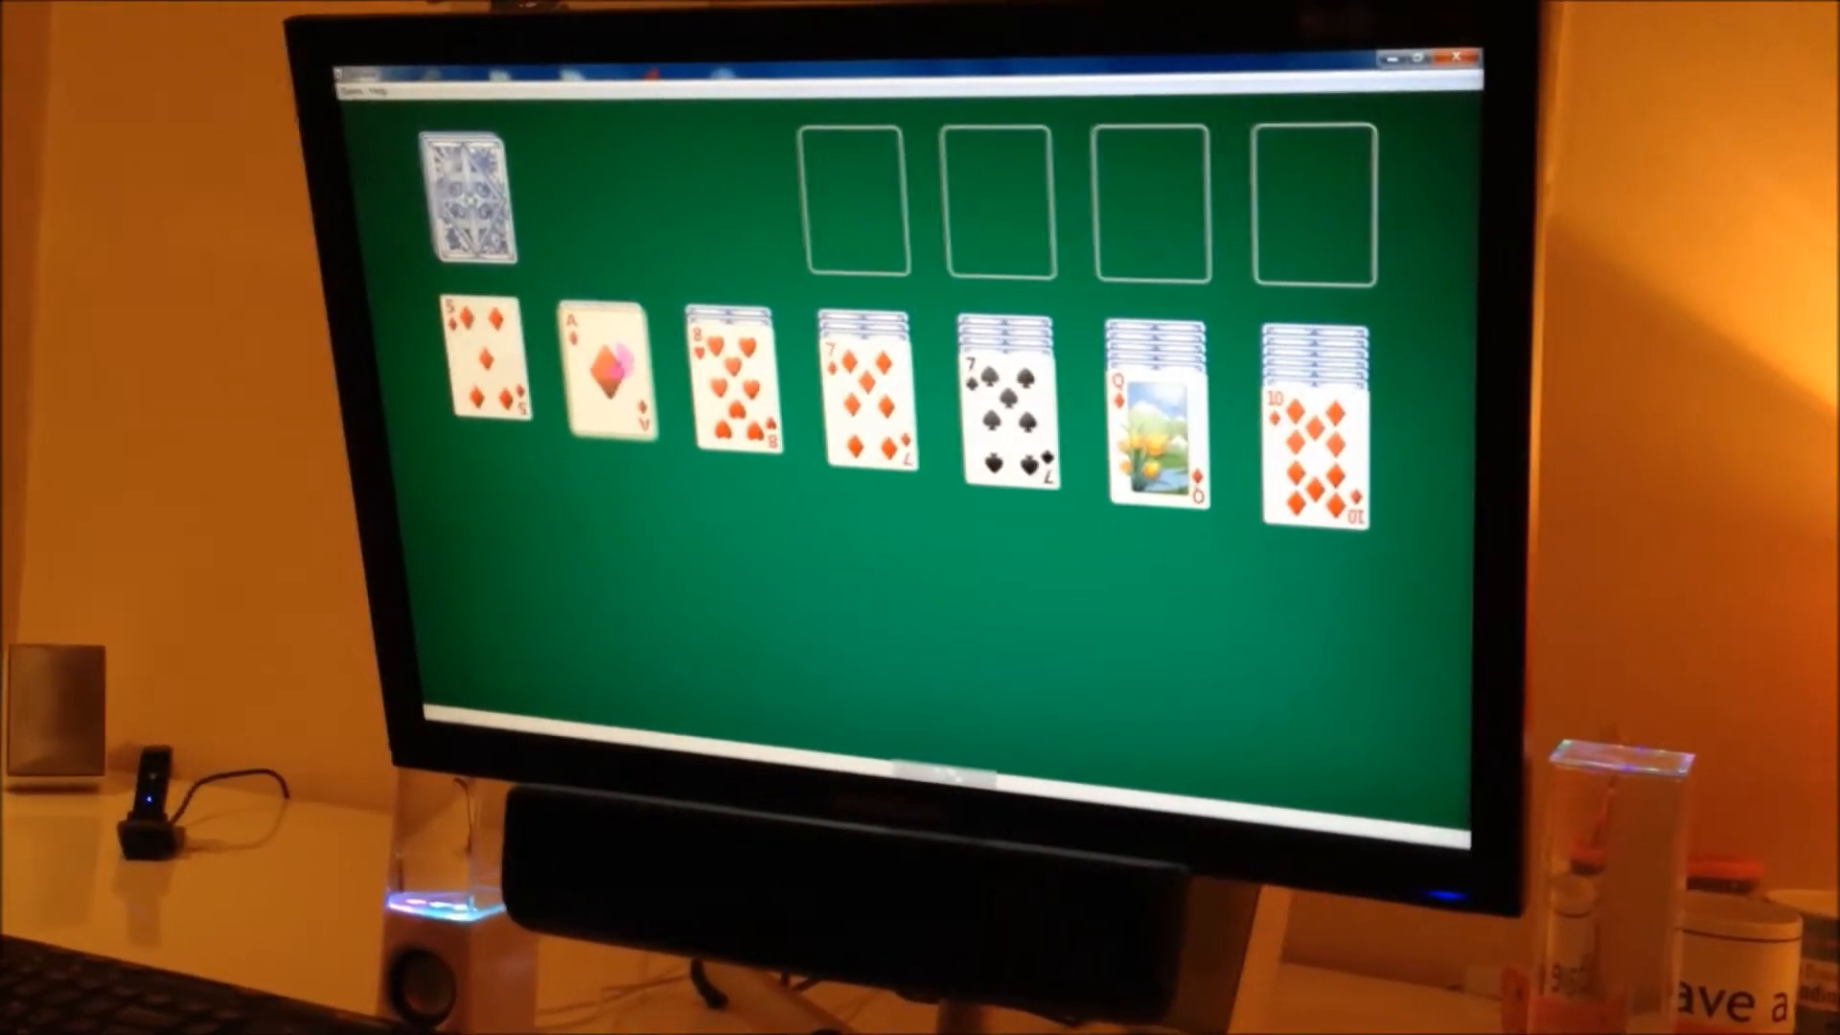
Send the ace of diamonds from the tableau to an empty foundation pile.
double_click(609, 365)
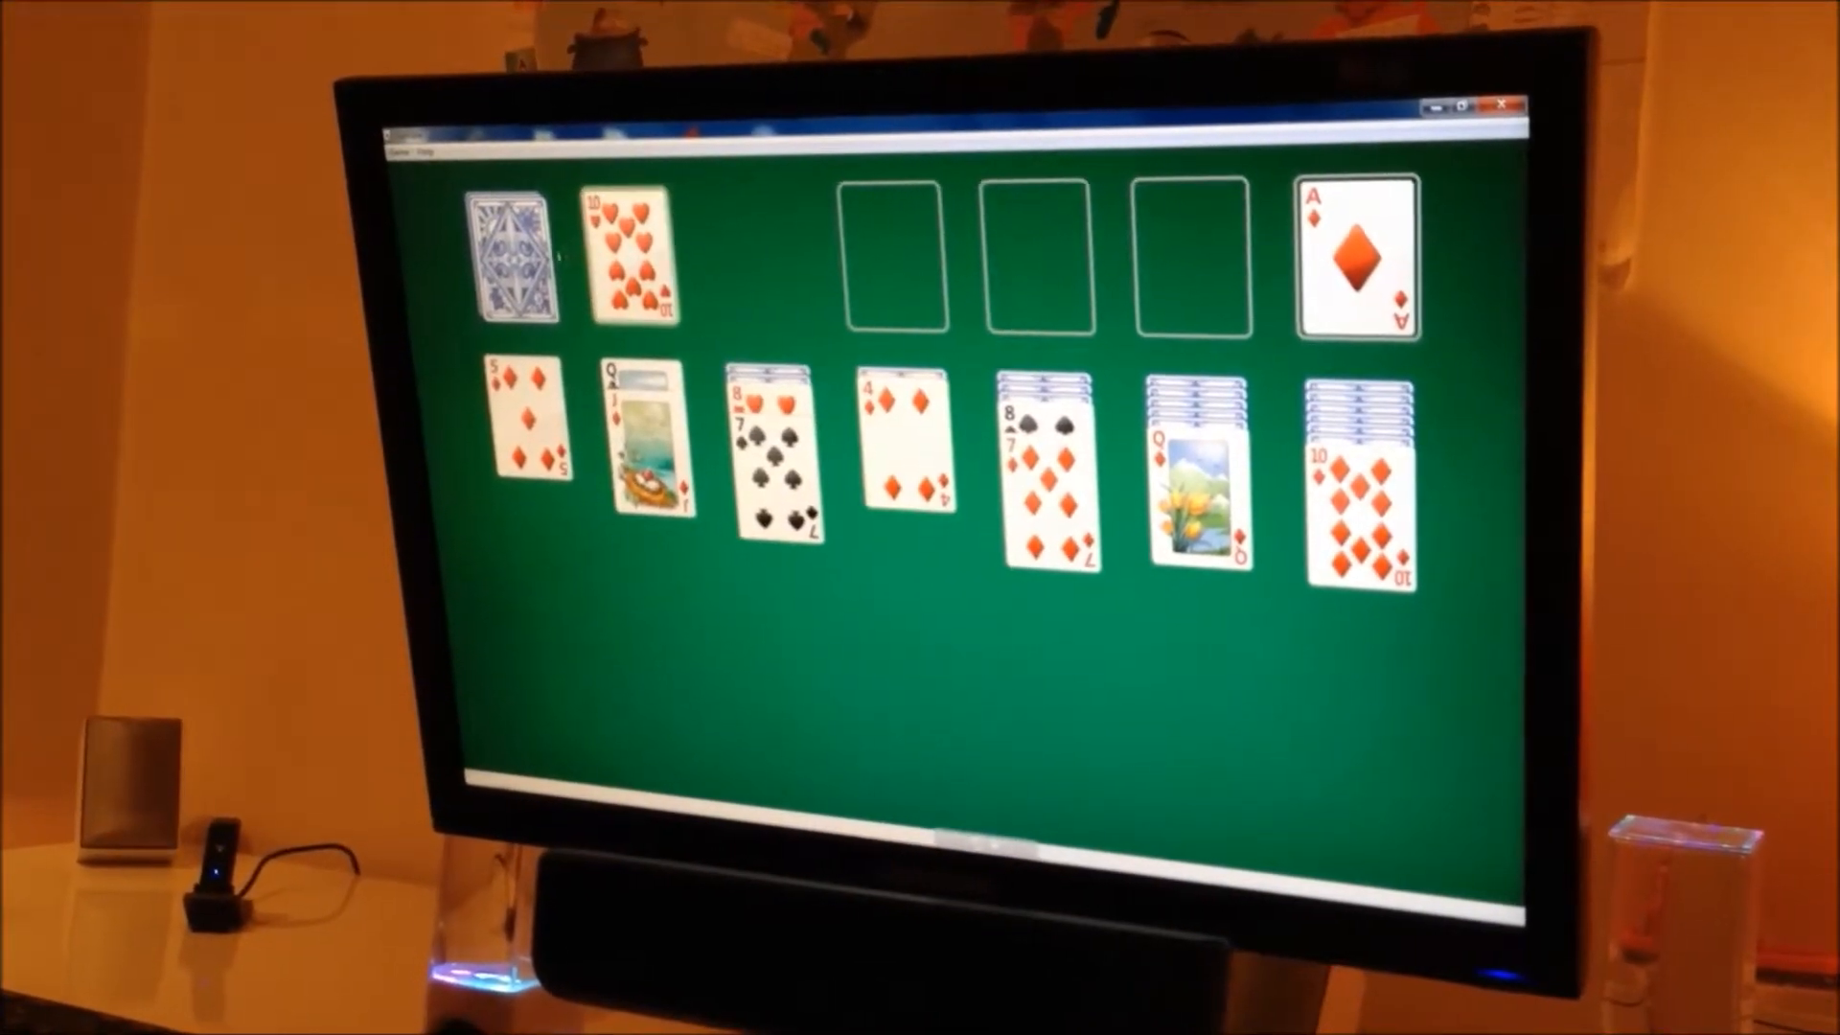
Turn the ten of hearts face up from the stock.
left_click(515, 253)
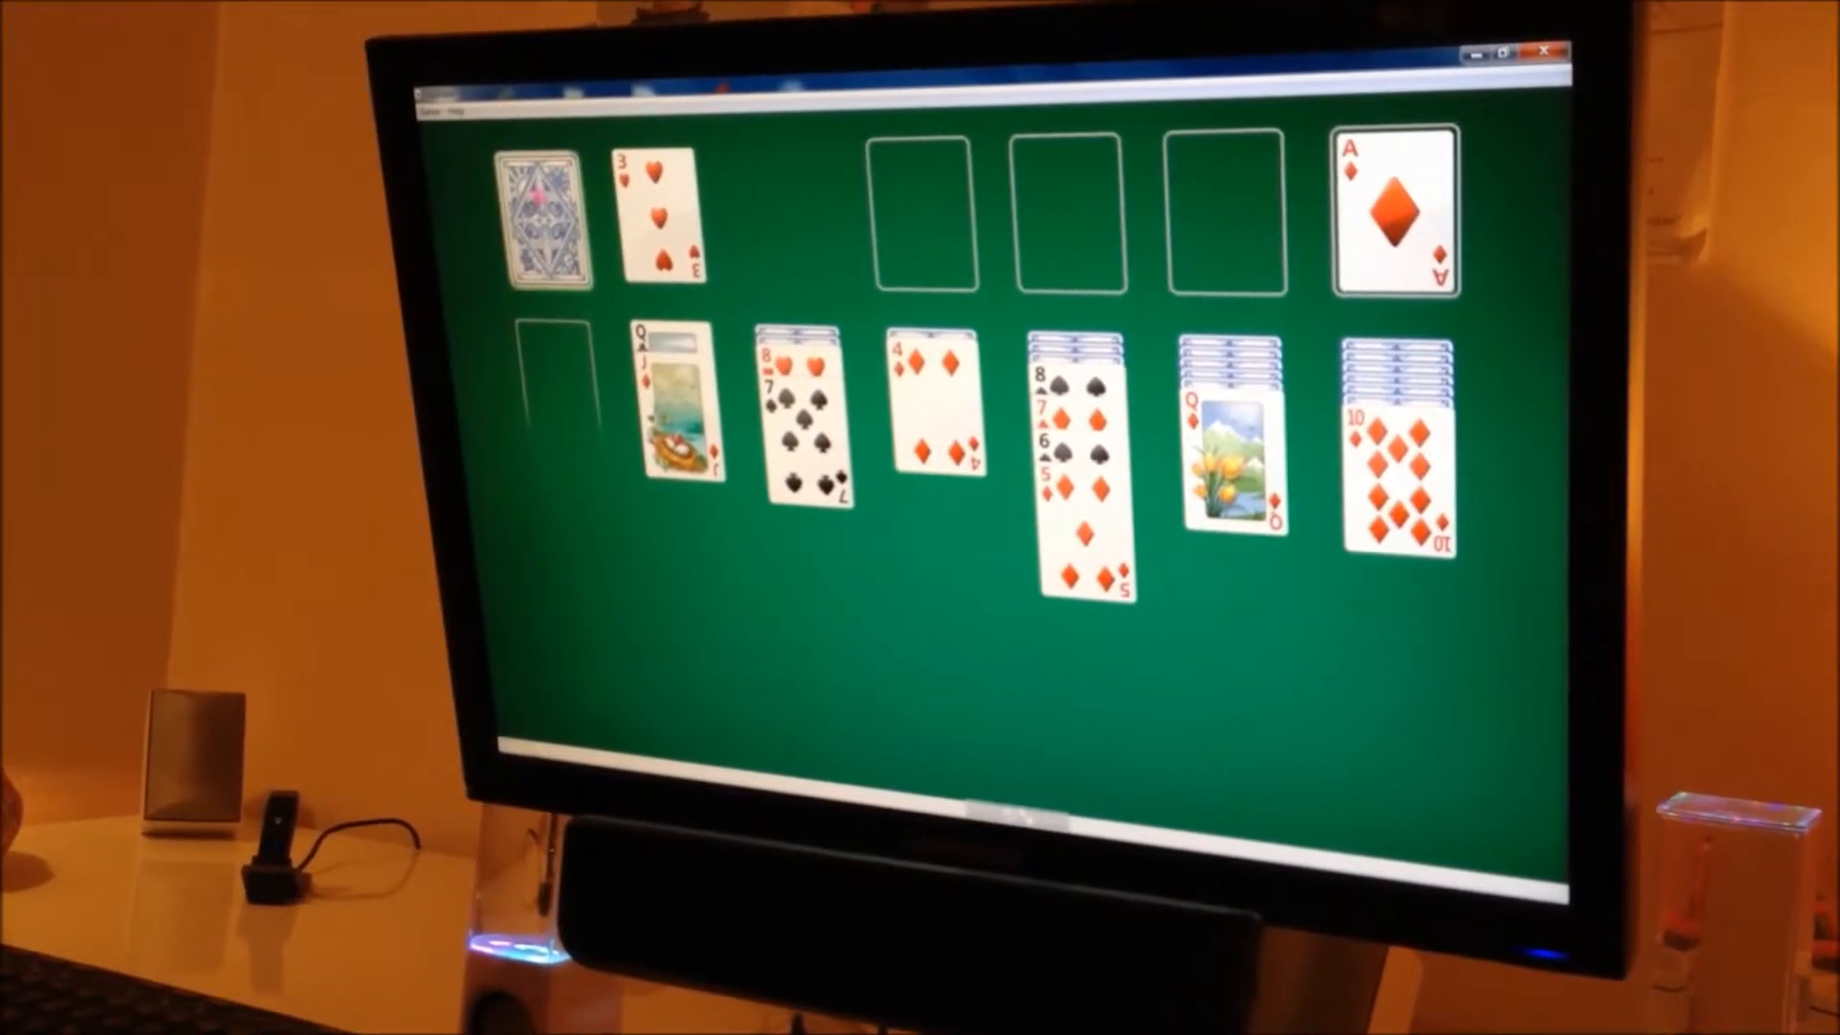
Turn over the next stock card, showing the three of hearts.
left_click(540, 211)
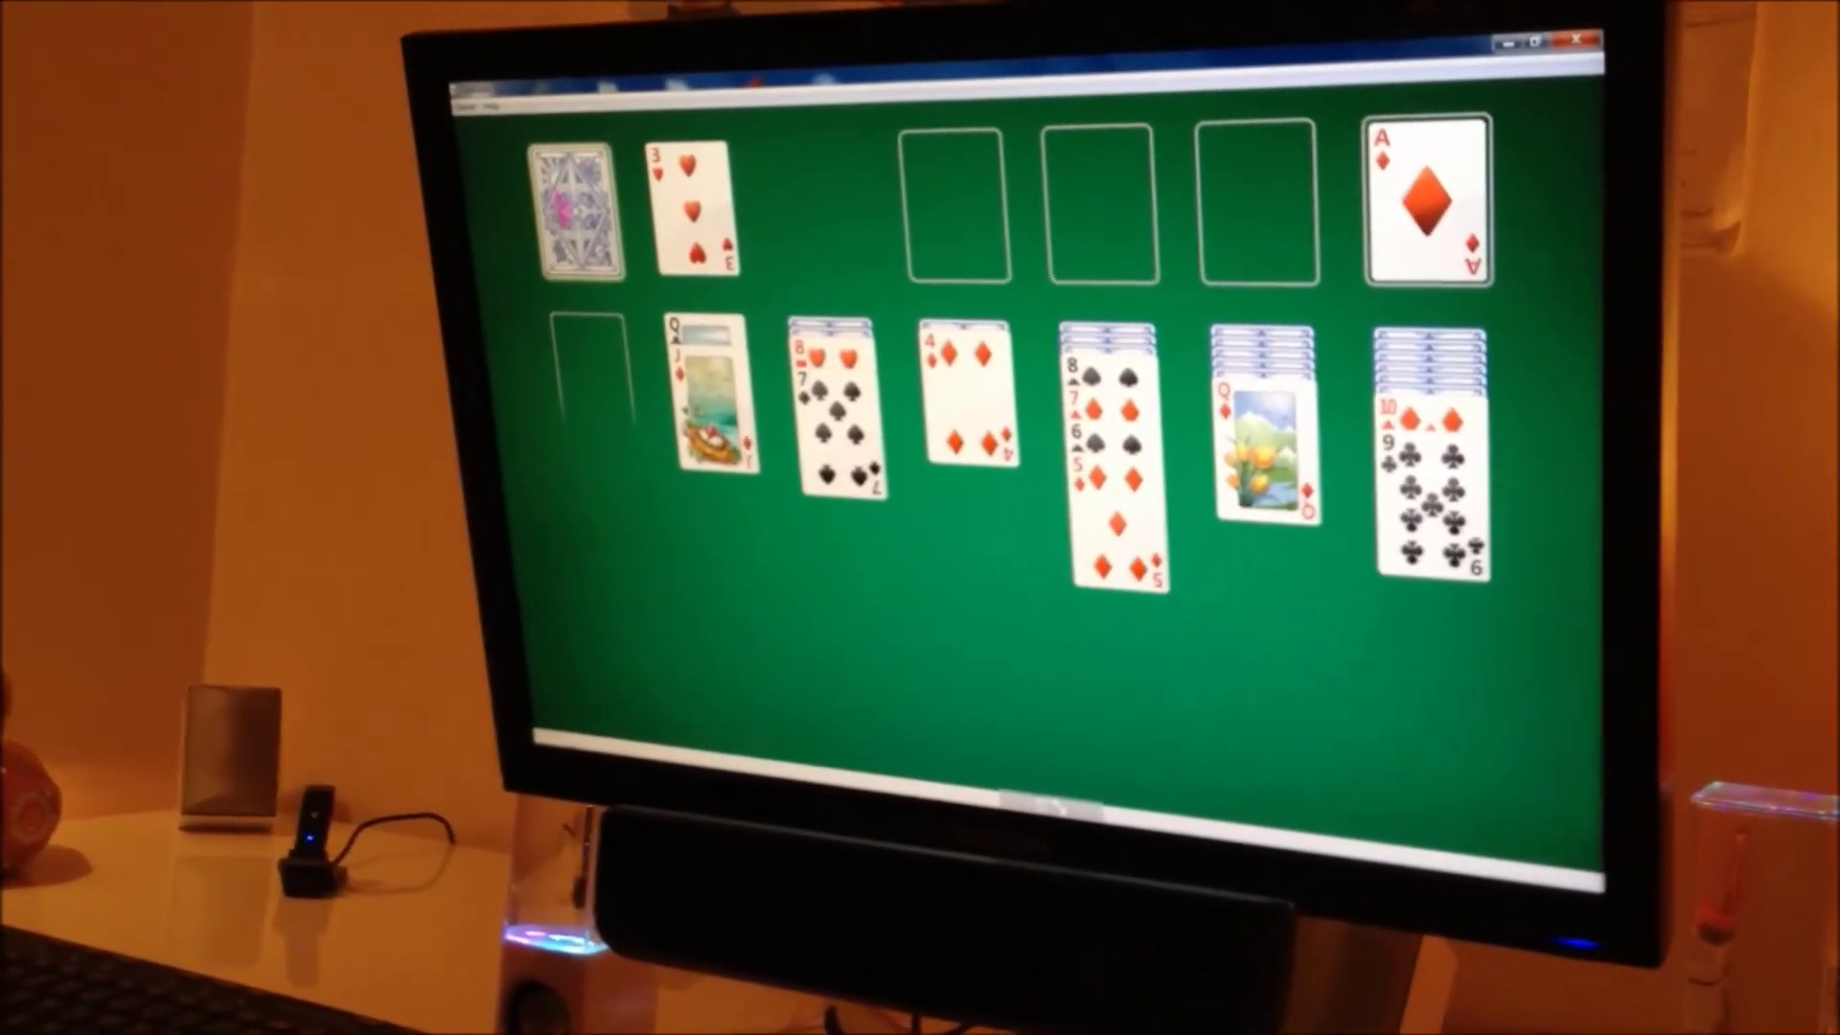
Turn a king face up from the stock.
left_click(575, 205)
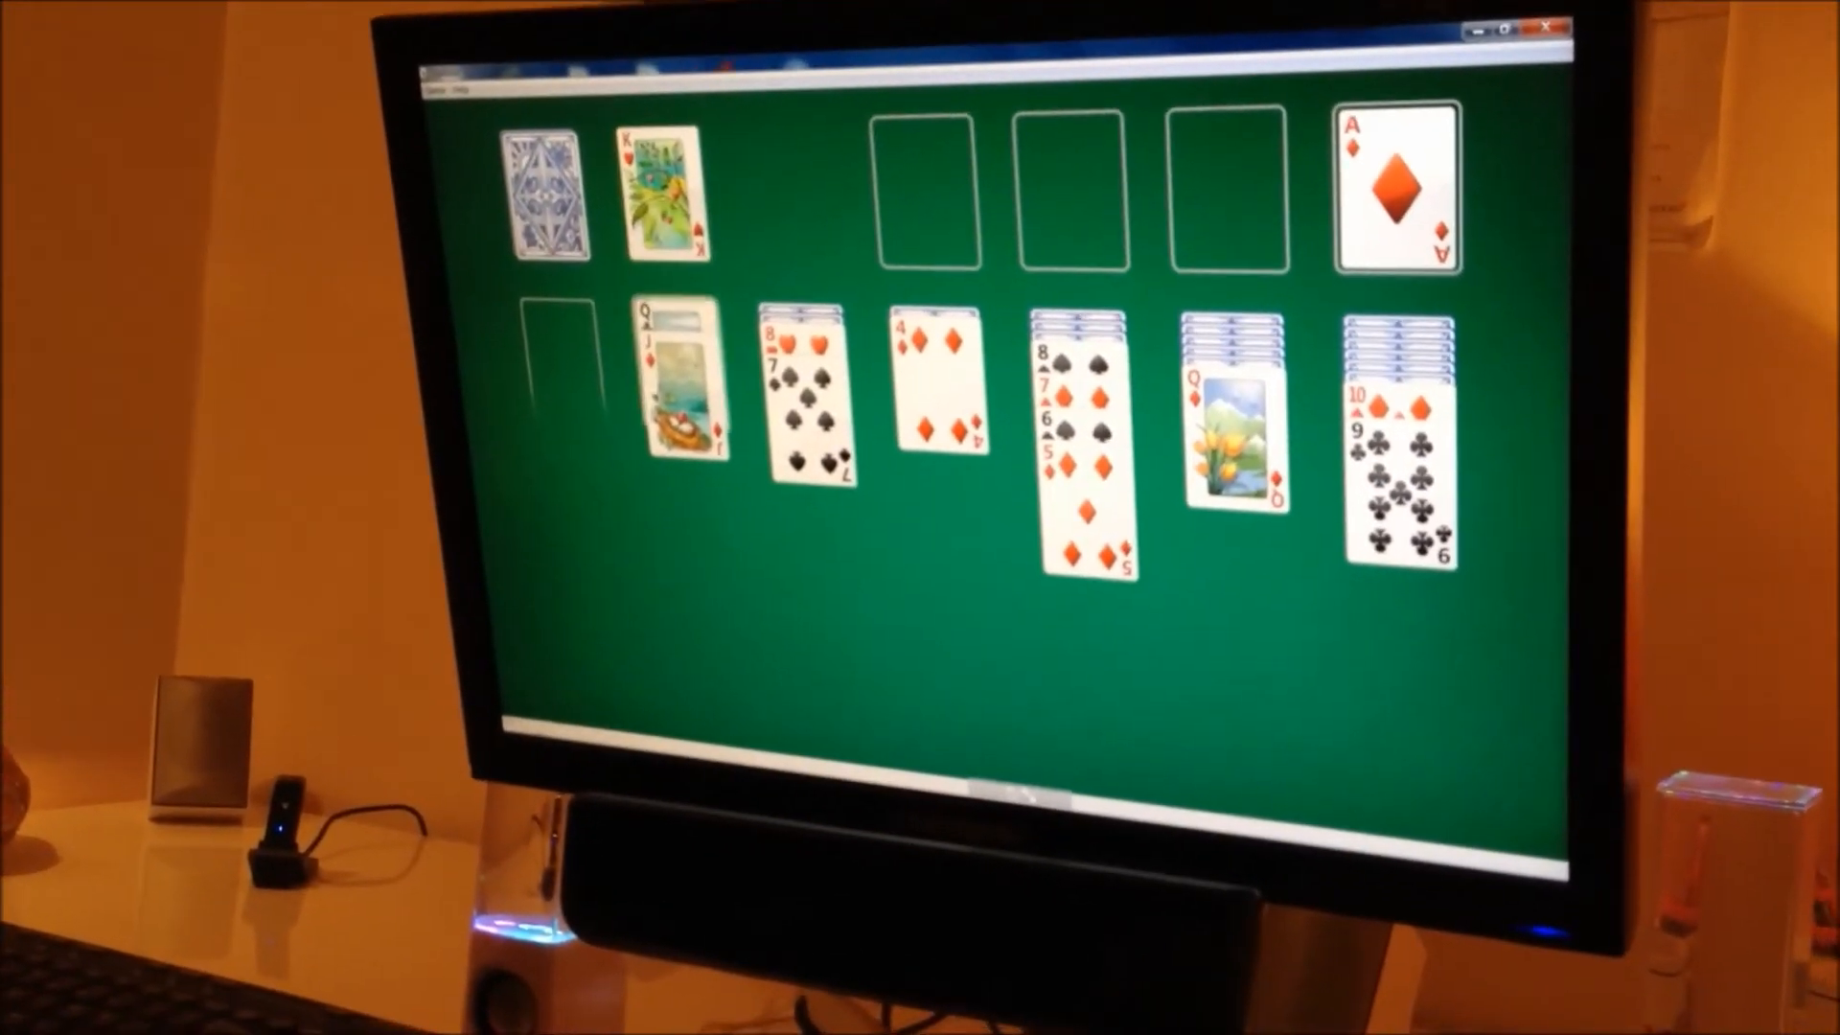